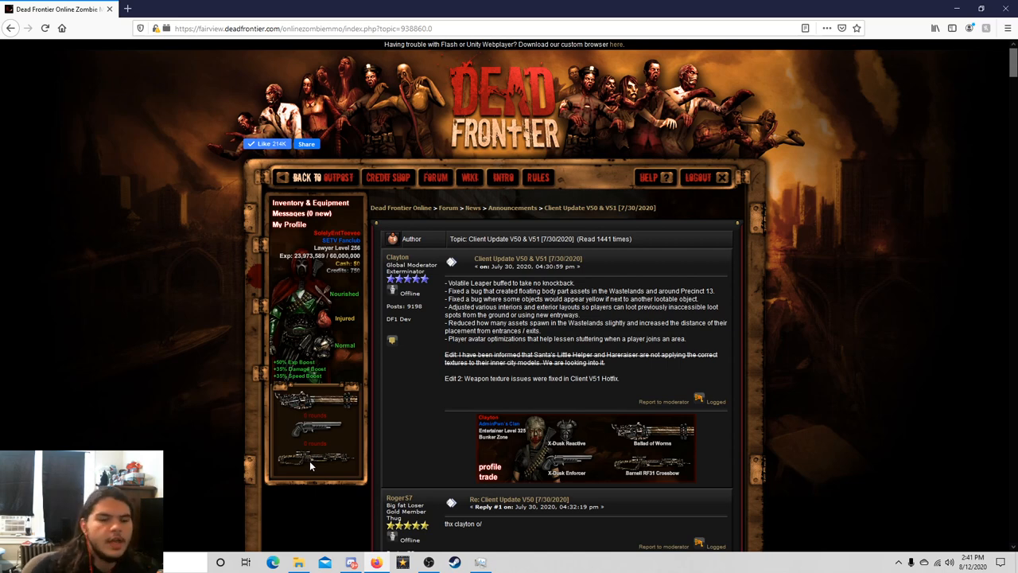
pyautogui.moveTo(640, 290)
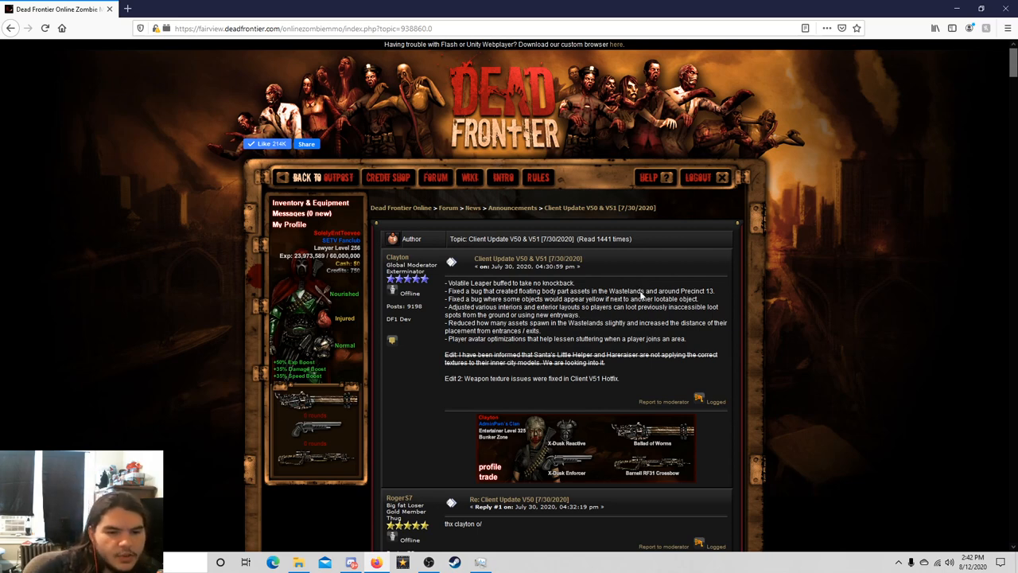
pyautogui.moveTo(694, 296)
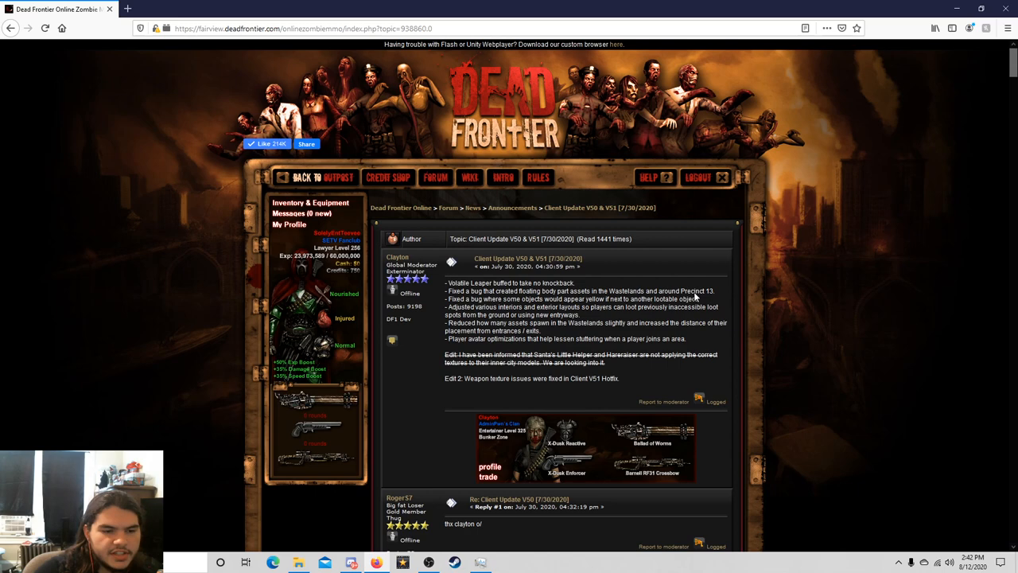
pyautogui.moveTo(506, 305)
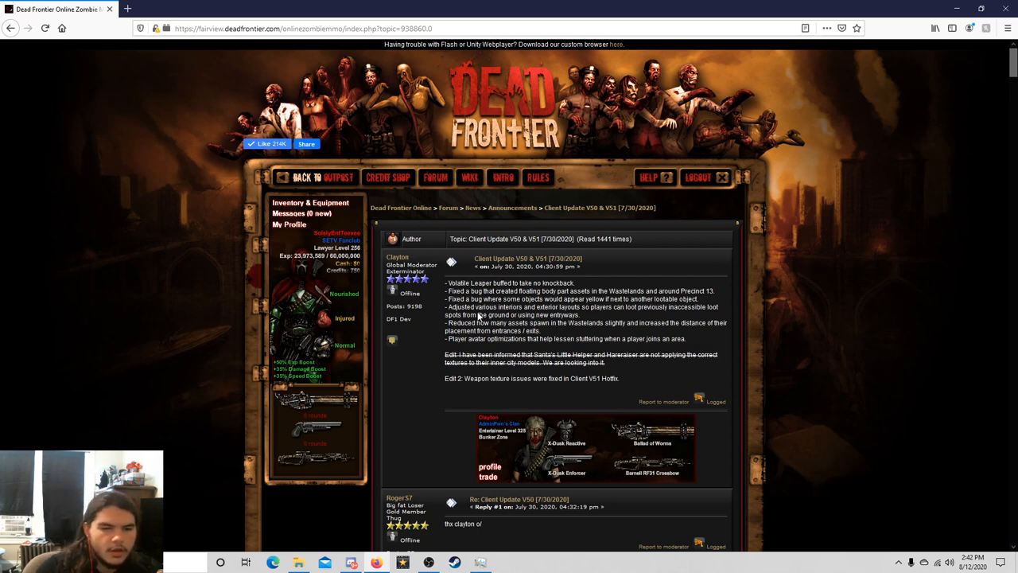
# Reach the Announcements board via the Forum and open the Fast Travel Update! thread
pyautogui.moveTo(581, 307); pyautogui.dragTo(500, 315)
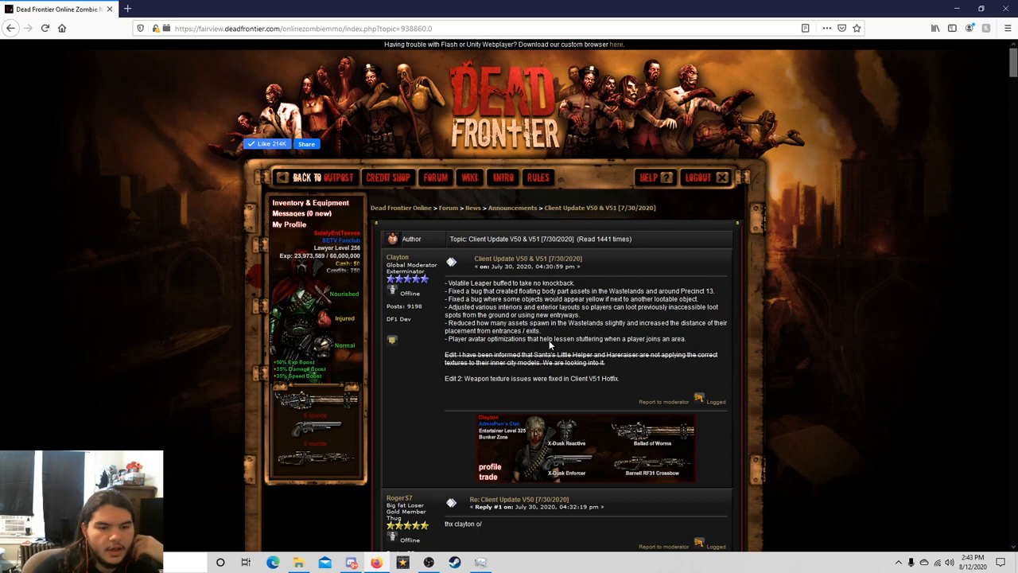
pyautogui.moveTo(612, 326)
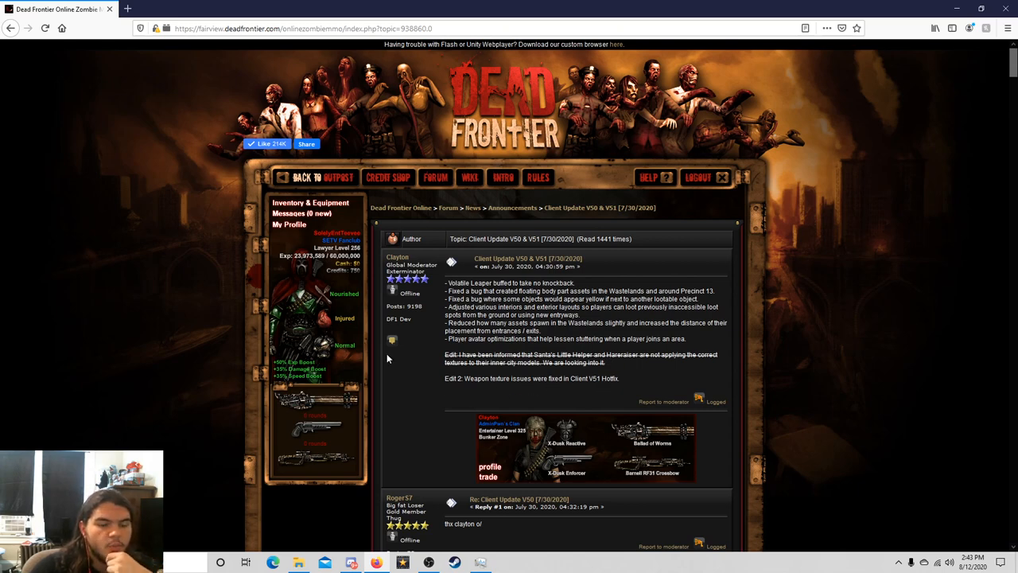
pyautogui.click(435, 176)
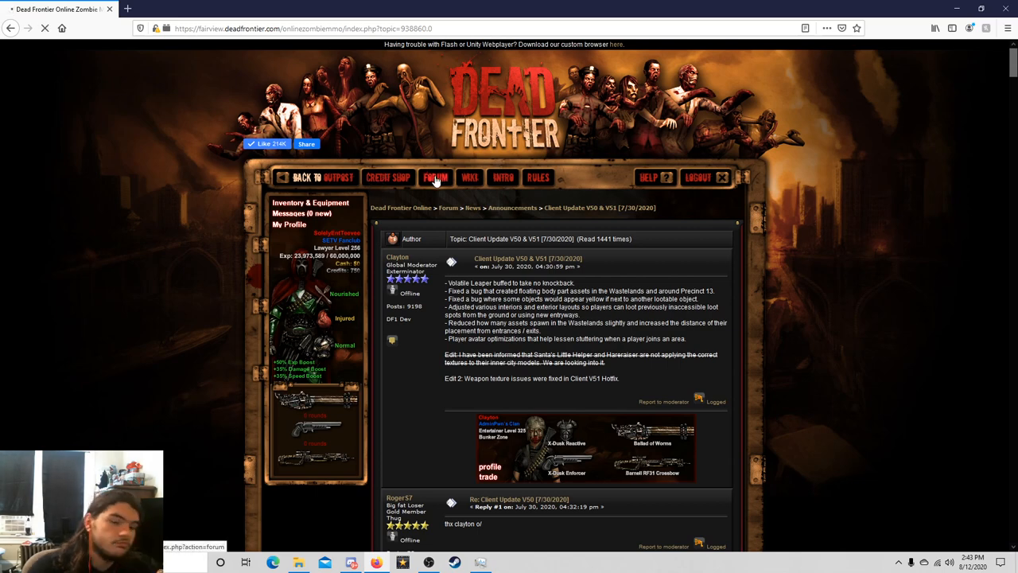
pyautogui.click(435, 177)
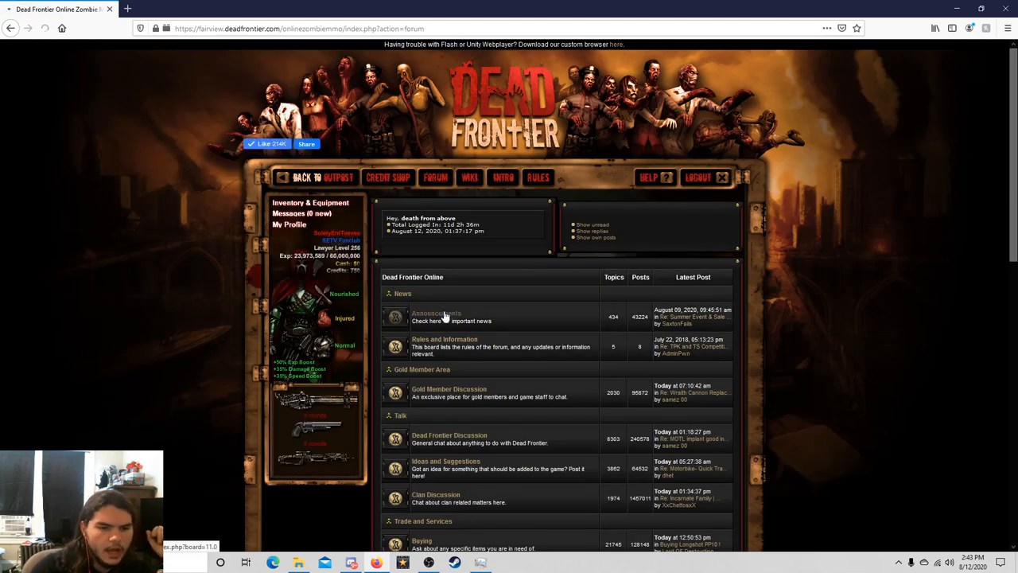
pyautogui.click(435, 316)
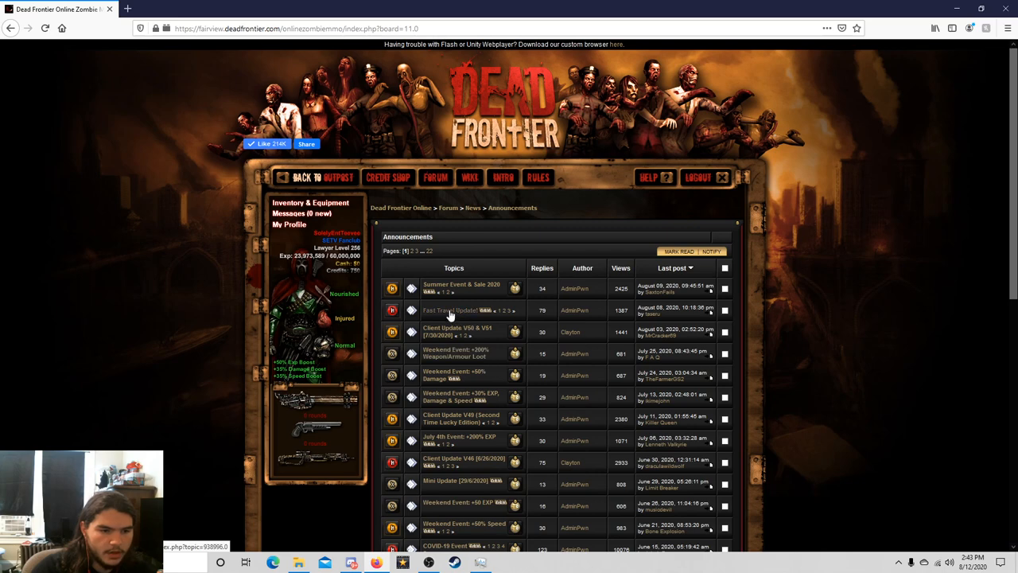
pyautogui.click(449, 310)
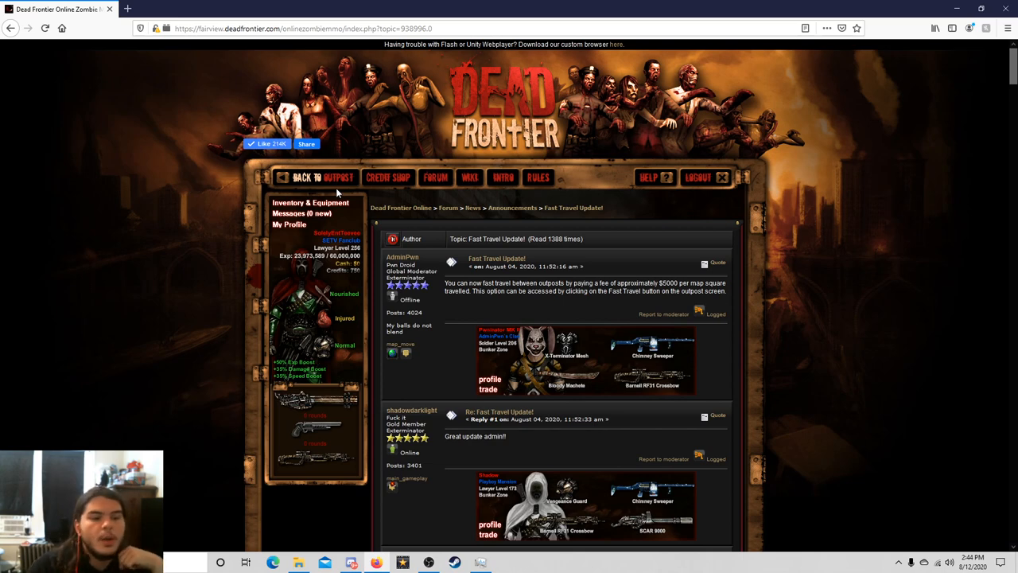
# Return from the forum and bank to the Precinct 13 outpost map, reach Fast Travel and dismiss the Elite Implants popup
pyautogui.click(318, 177)
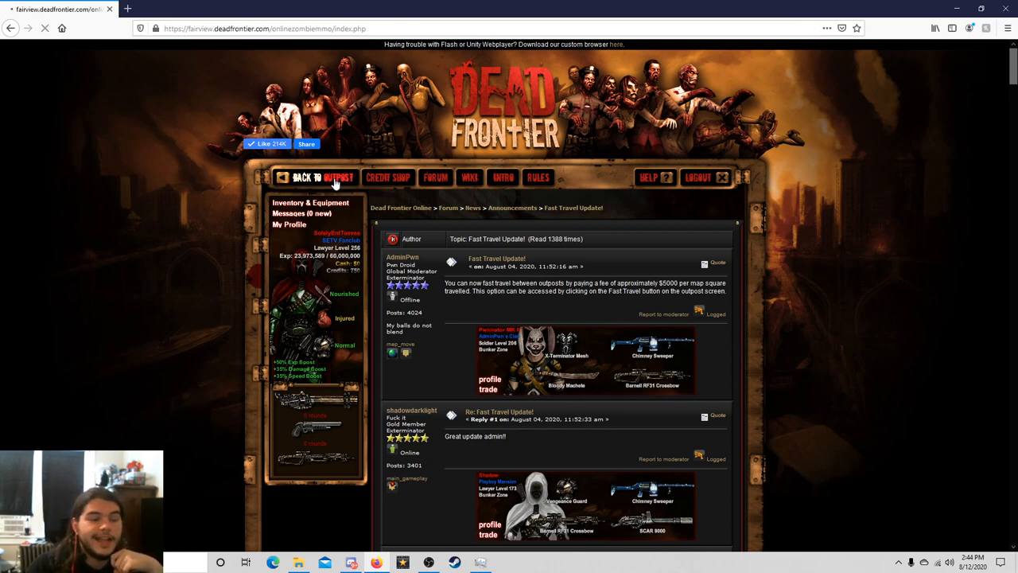
pyautogui.click(318, 177)
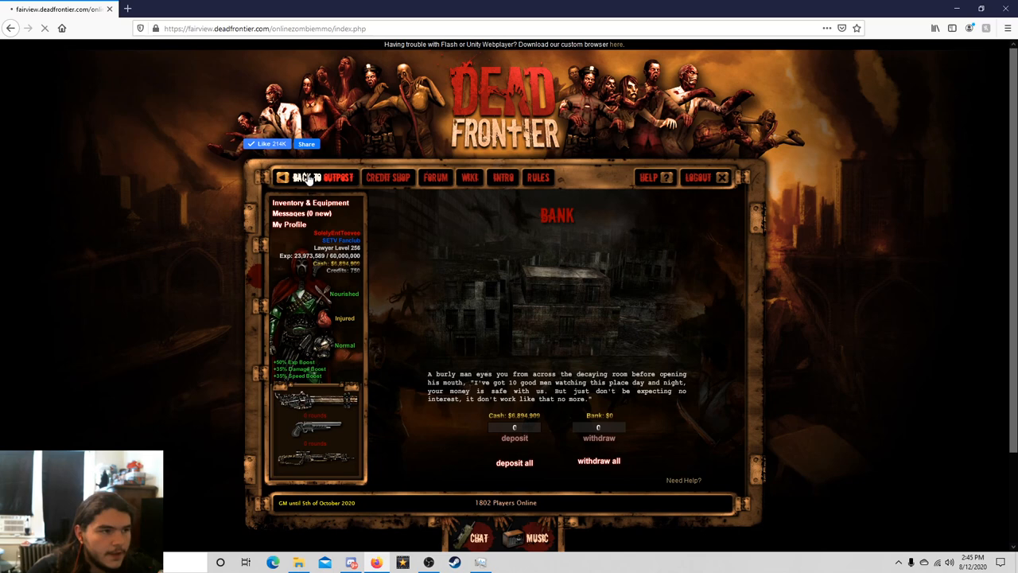
pyautogui.click(306, 177)
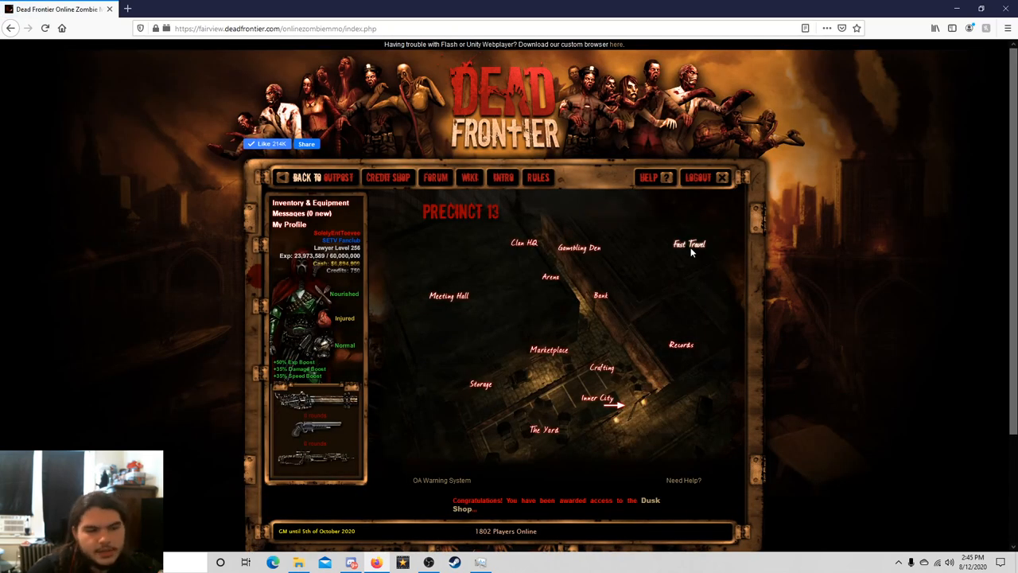
pyautogui.click(689, 244)
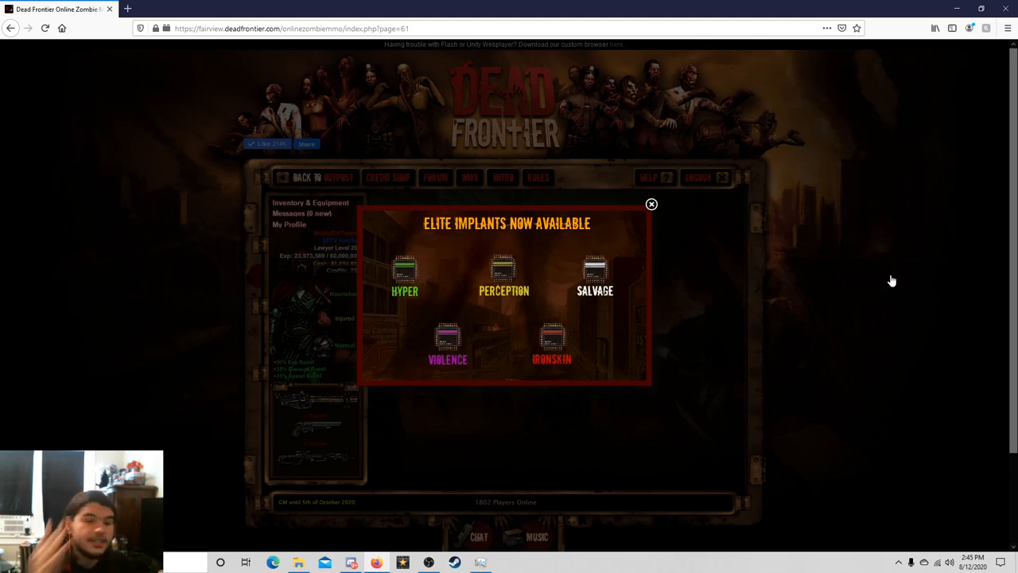
pyautogui.click(651, 203)
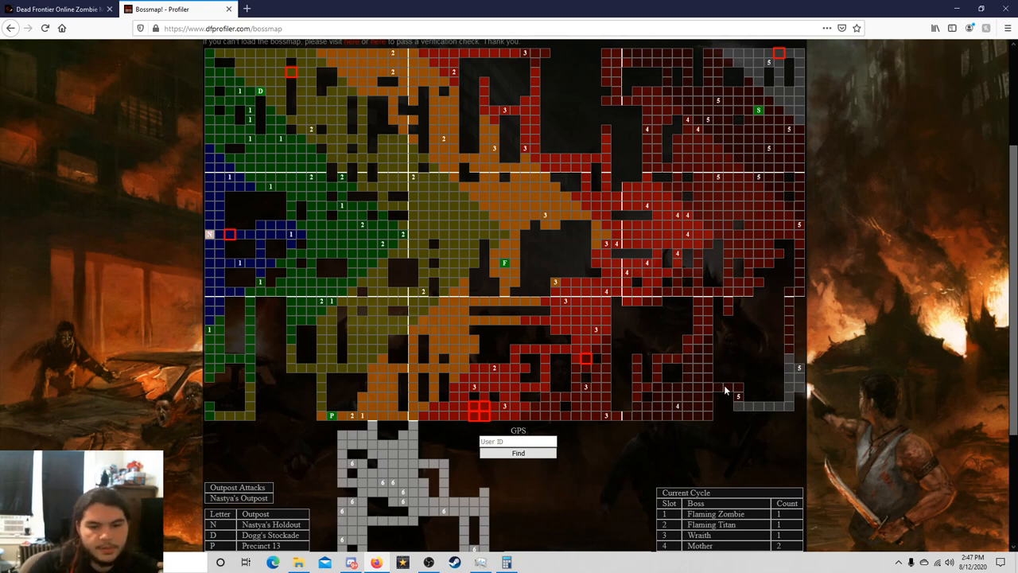
pyautogui.moveTo(811, 386)
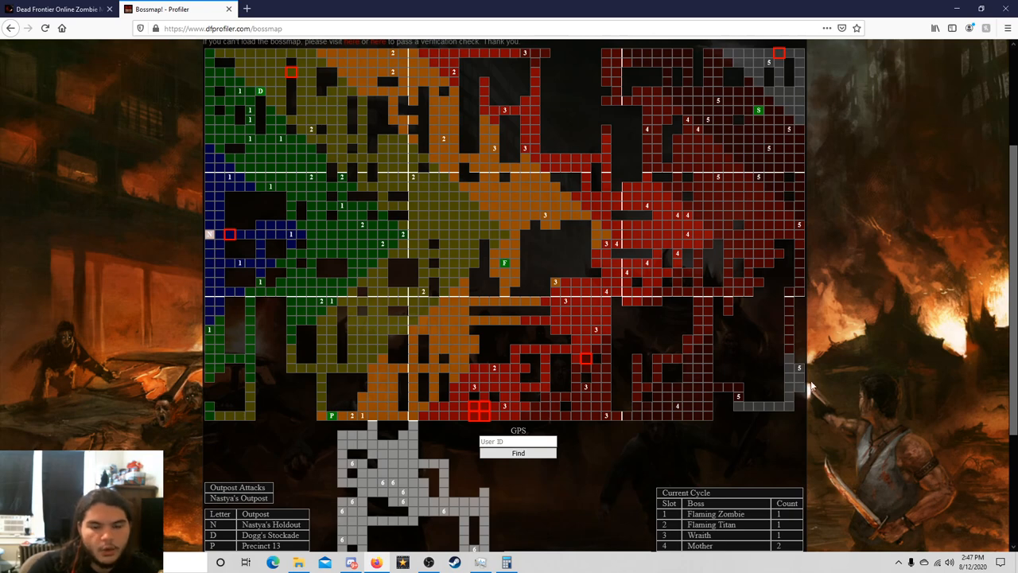
pyautogui.moveTo(709, 391)
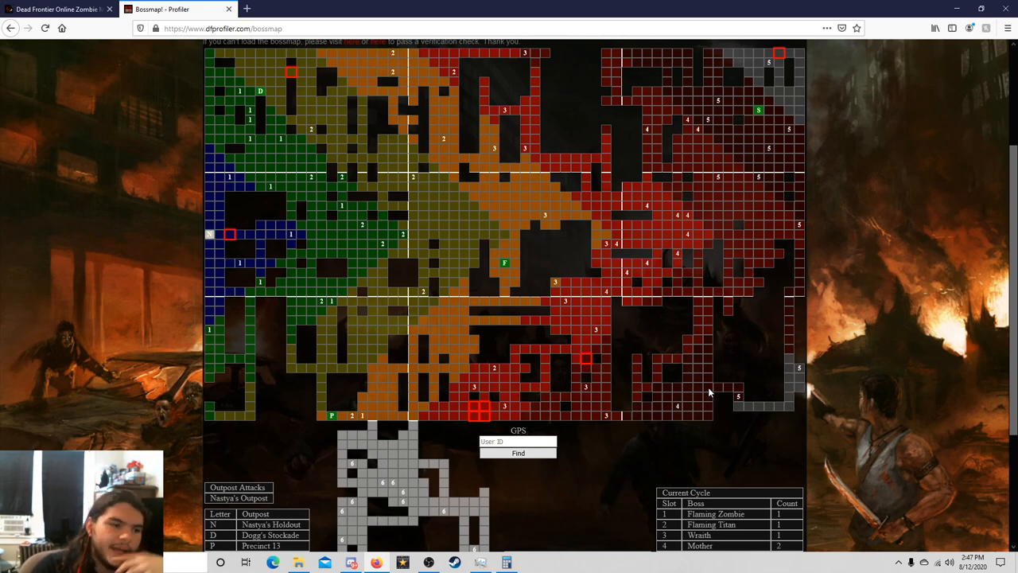
pyautogui.moveTo(719, 375)
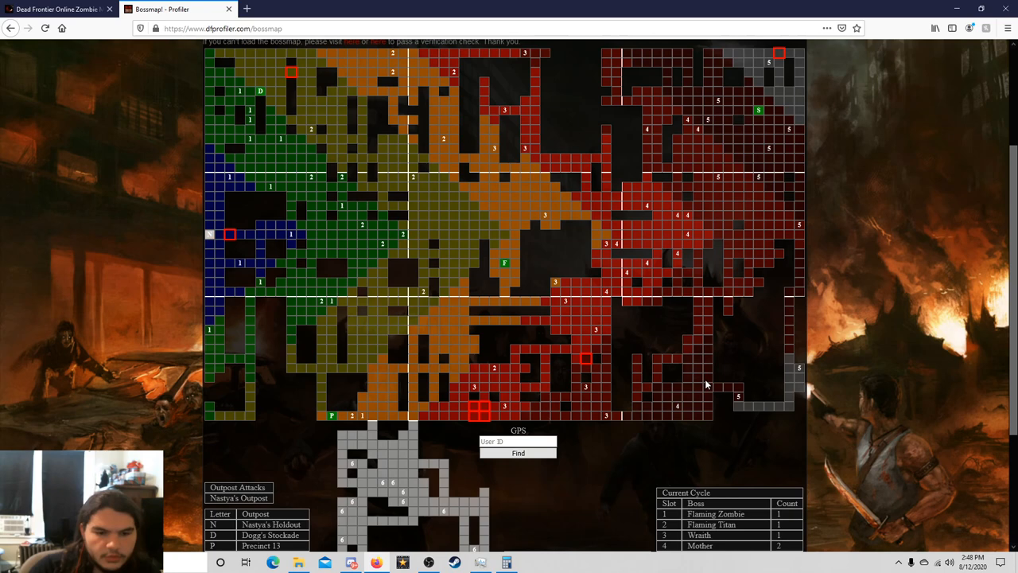
pyautogui.moveTo(710, 390)
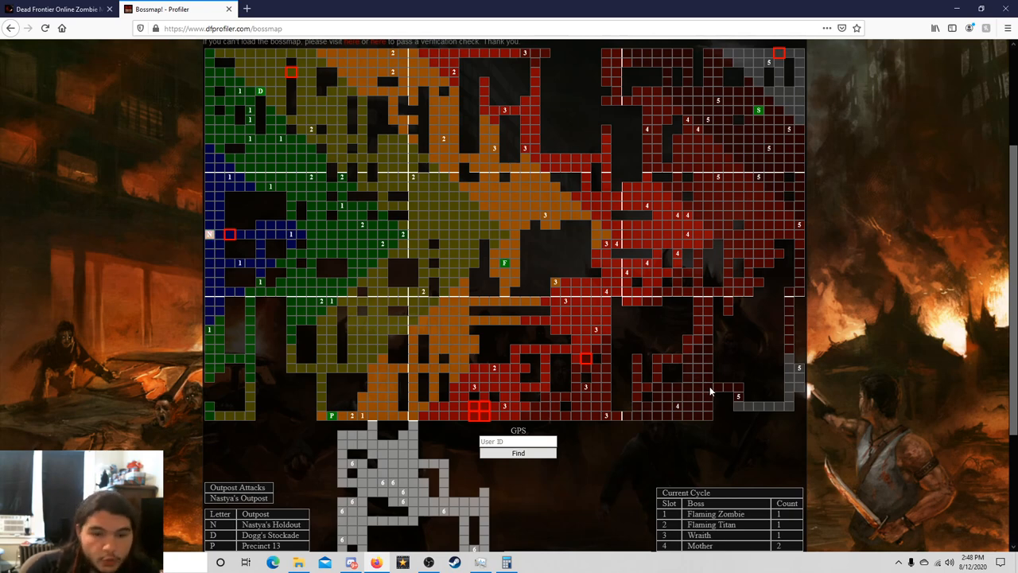
pyautogui.moveTo(722, 294)
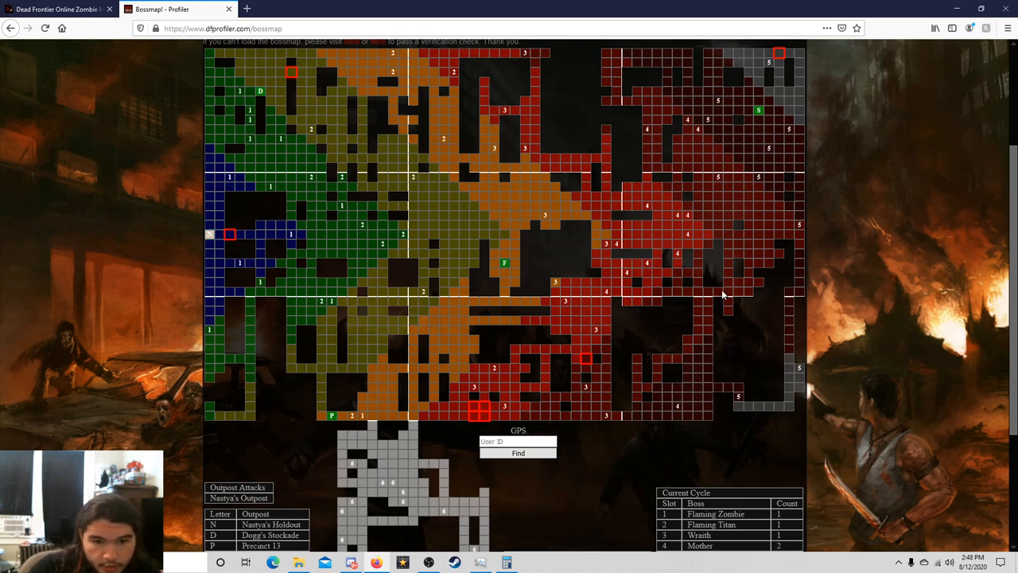
pyautogui.moveTo(729, 151)
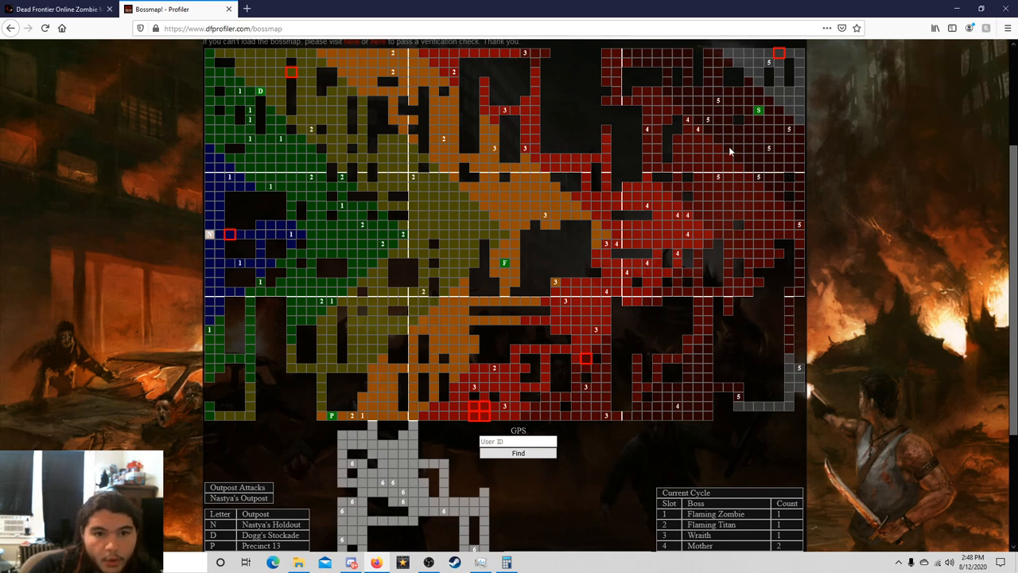
pyautogui.moveTo(768, 118)
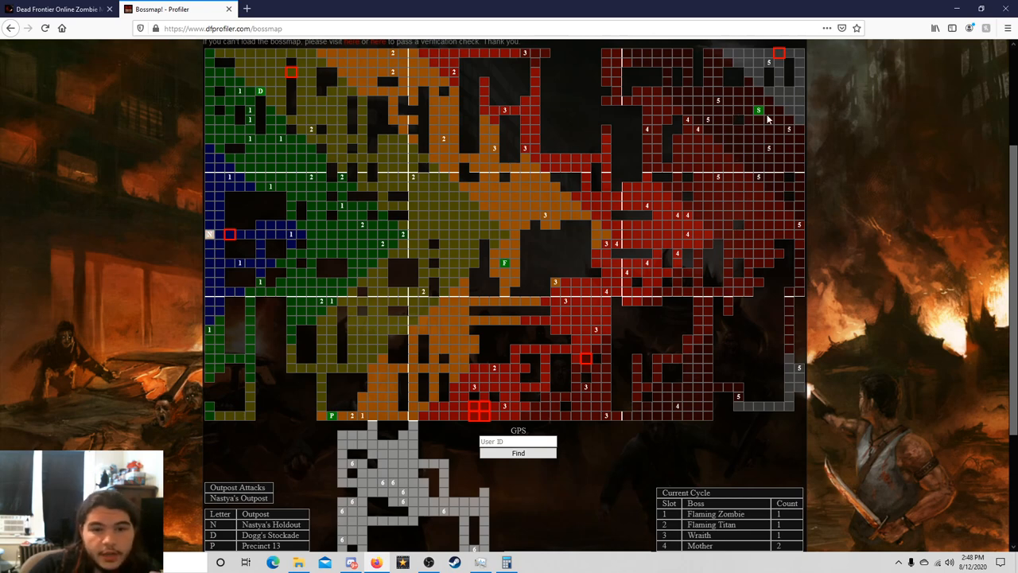
pyautogui.moveTo(763, 115)
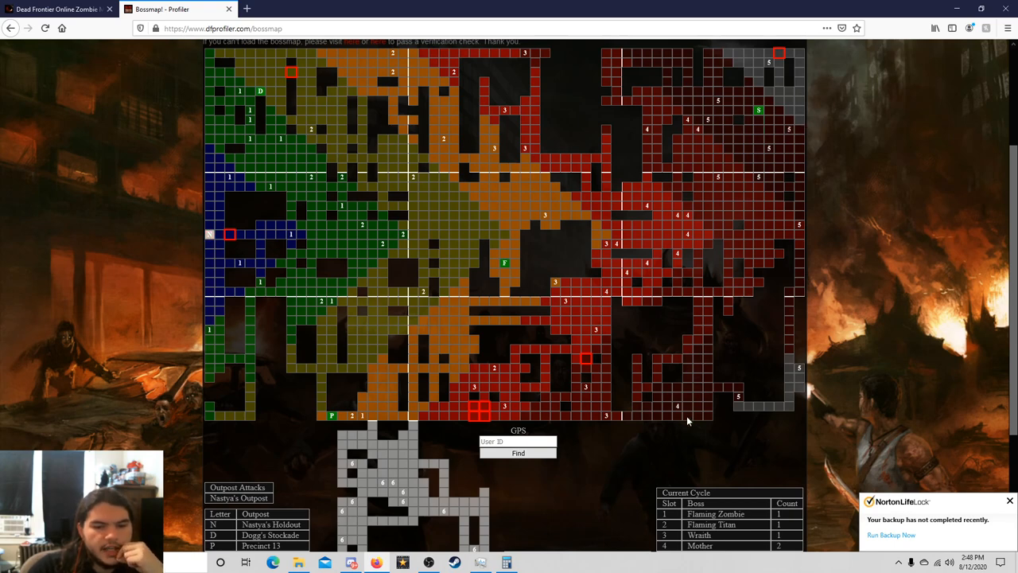
pyautogui.moveTo(703, 420)
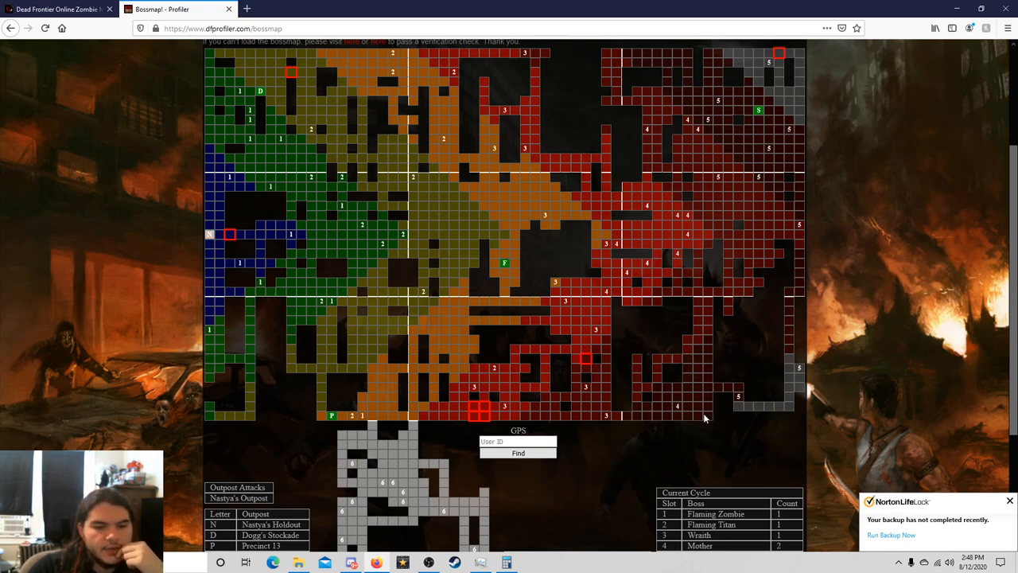
pyautogui.moveTo(708, 421)
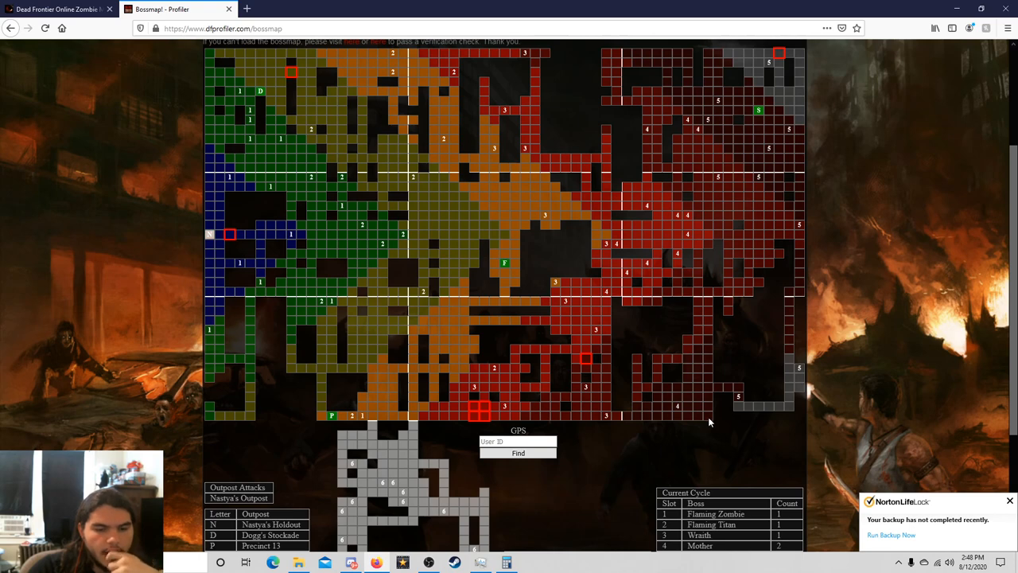
pyautogui.moveTo(700, 325)
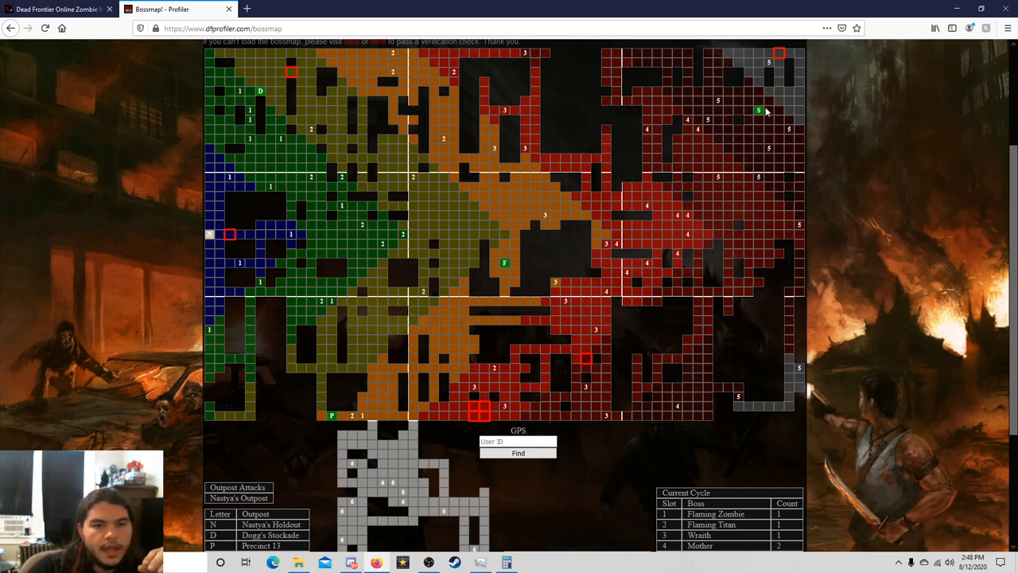
pyautogui.moveTo(757, 111)
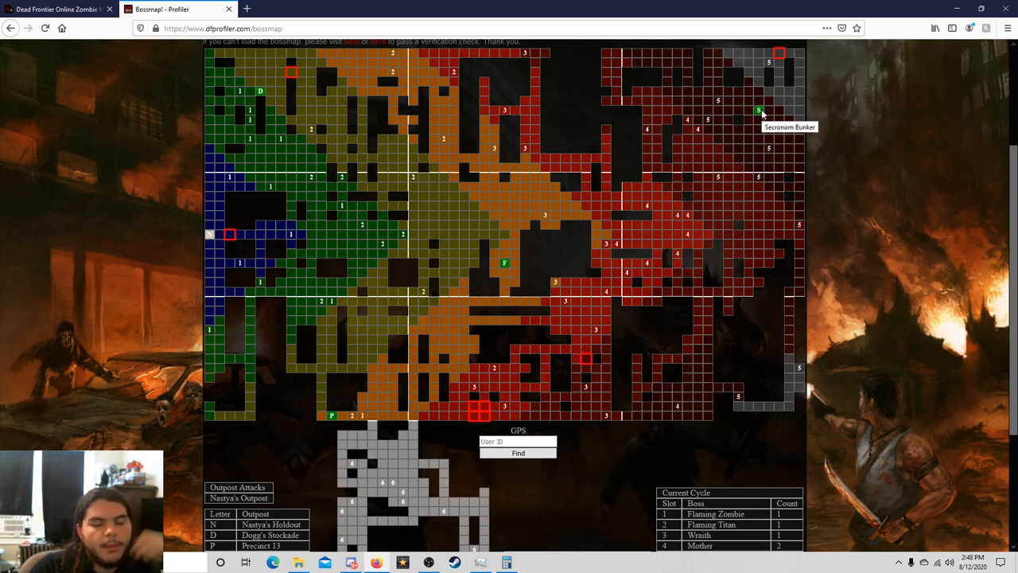
pyautogui.moveTo(706, 395)
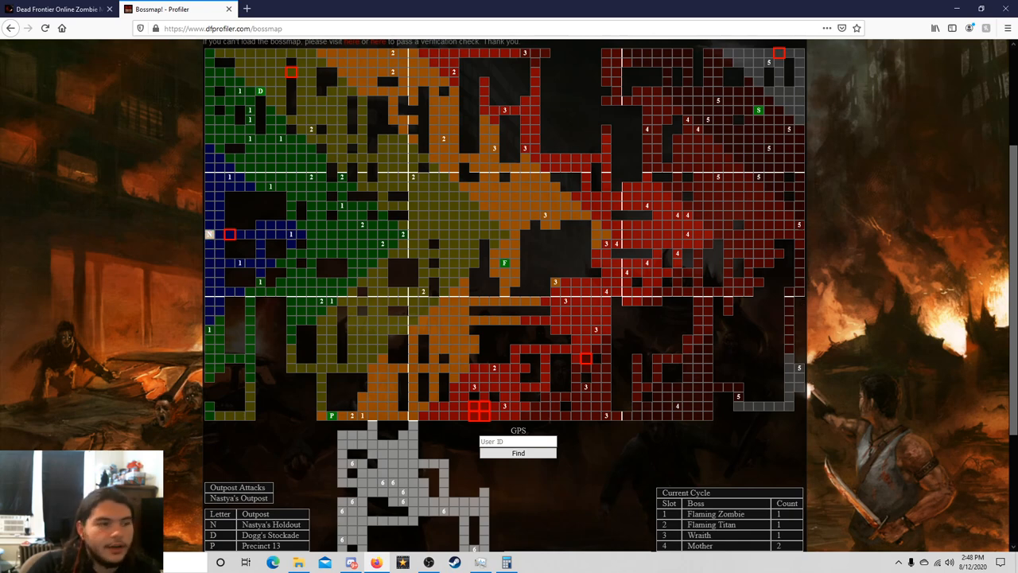
pyautogui.moveTo(799, 225)
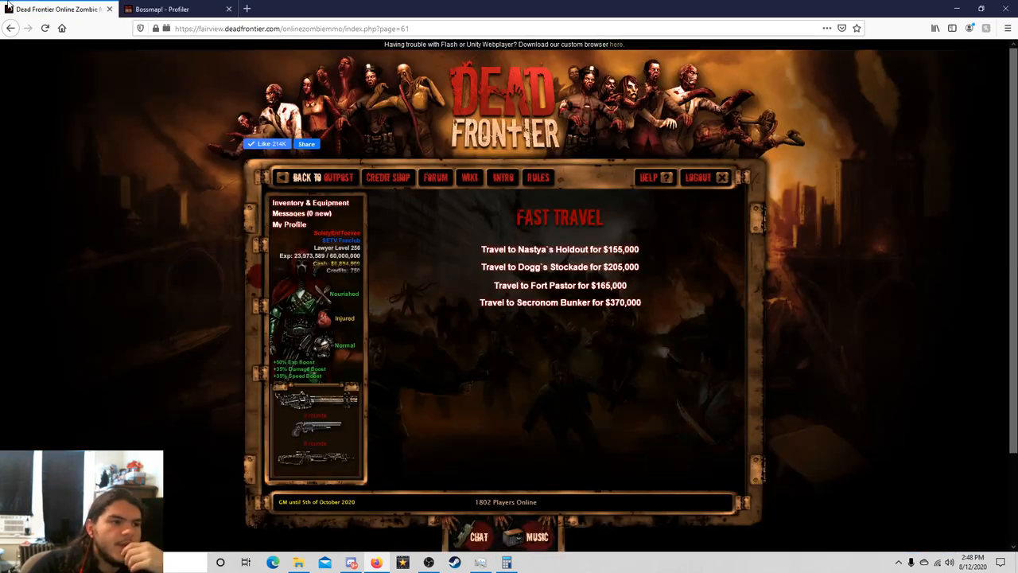
pyautogui.moveTo(559, 302)
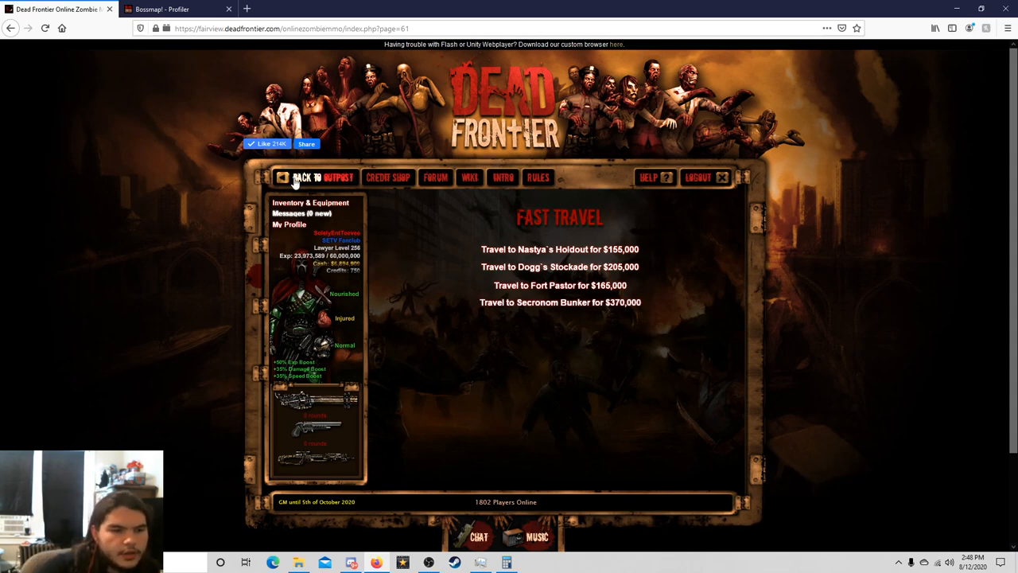
# Withdraw all bank savings as cash, return to Precinct 13 and bring up the fast travel destinations
pyautogui.click(315, 176)
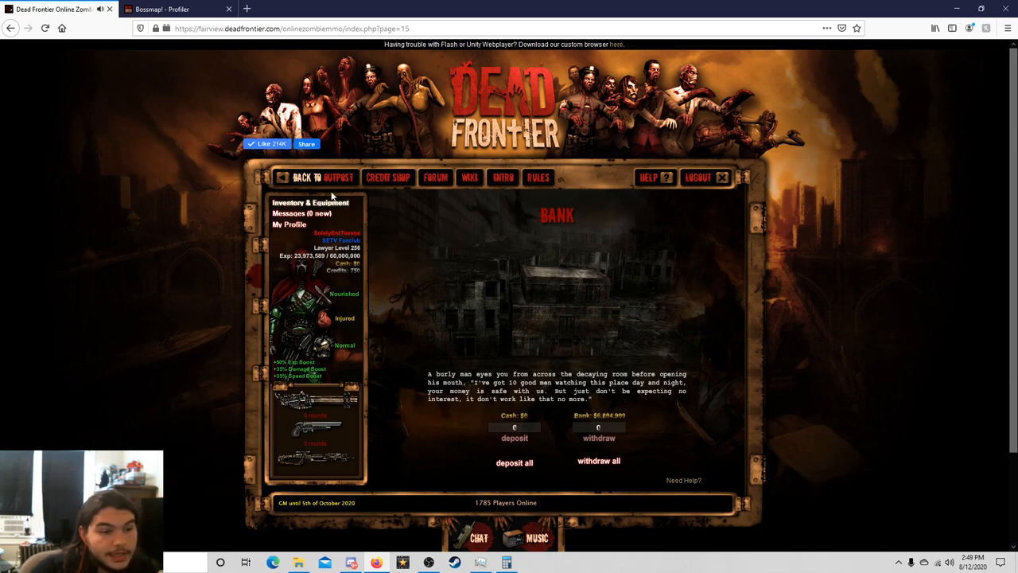
pyautogui.click(322, 177)
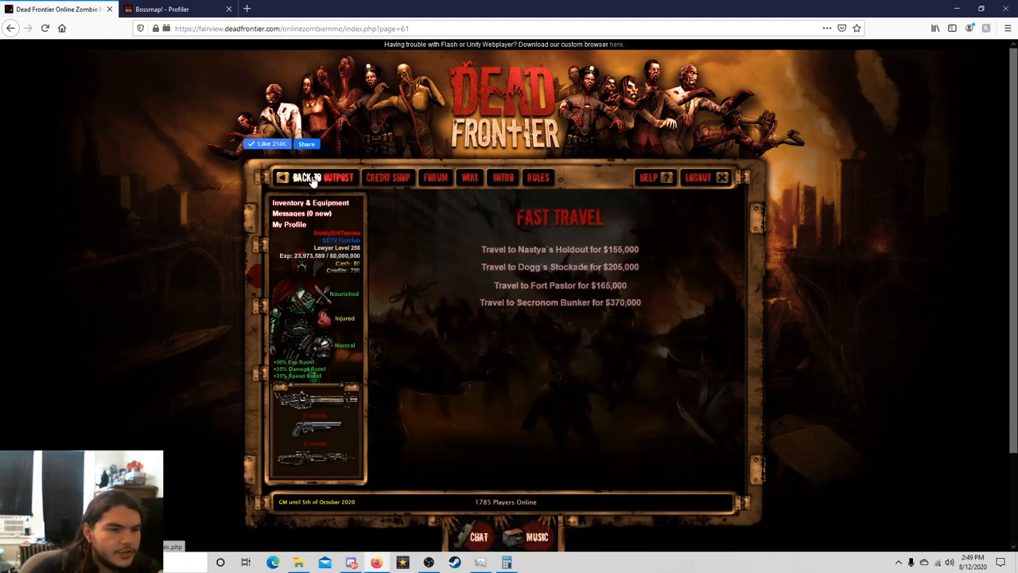
pyautogui.click(305, 177)
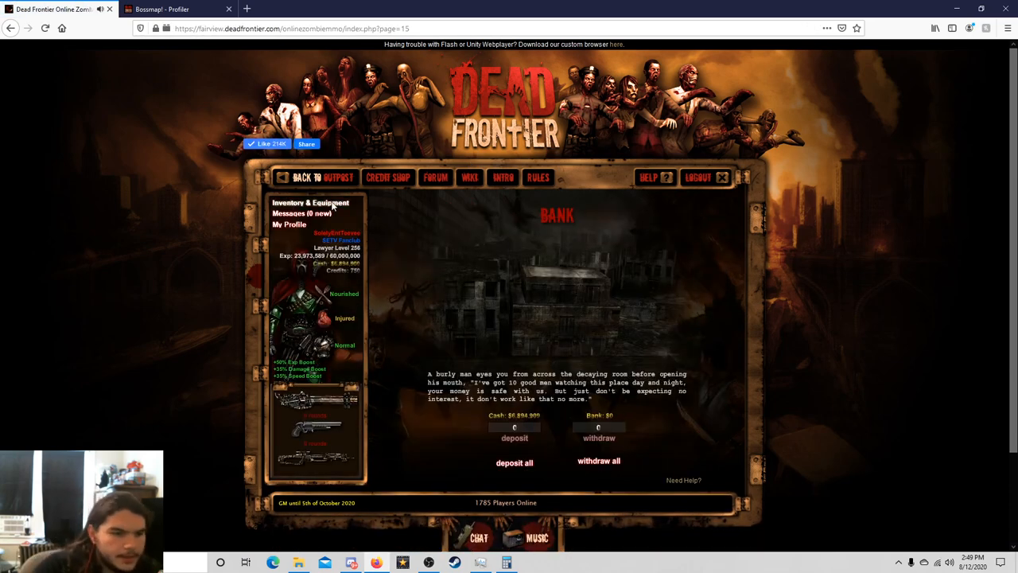
pyautogui.click(321, 176)
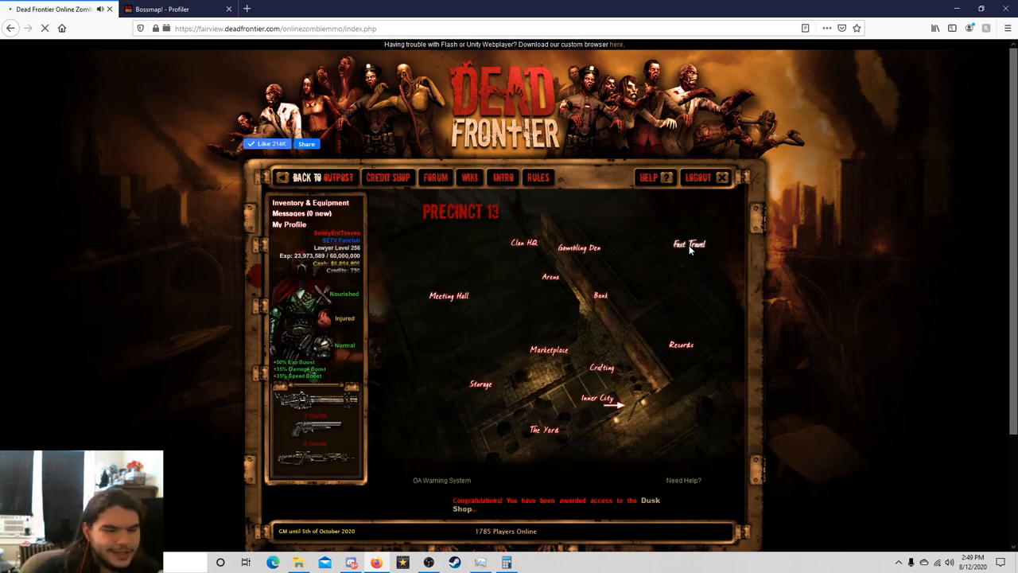
pyautogui.click(689, 245)
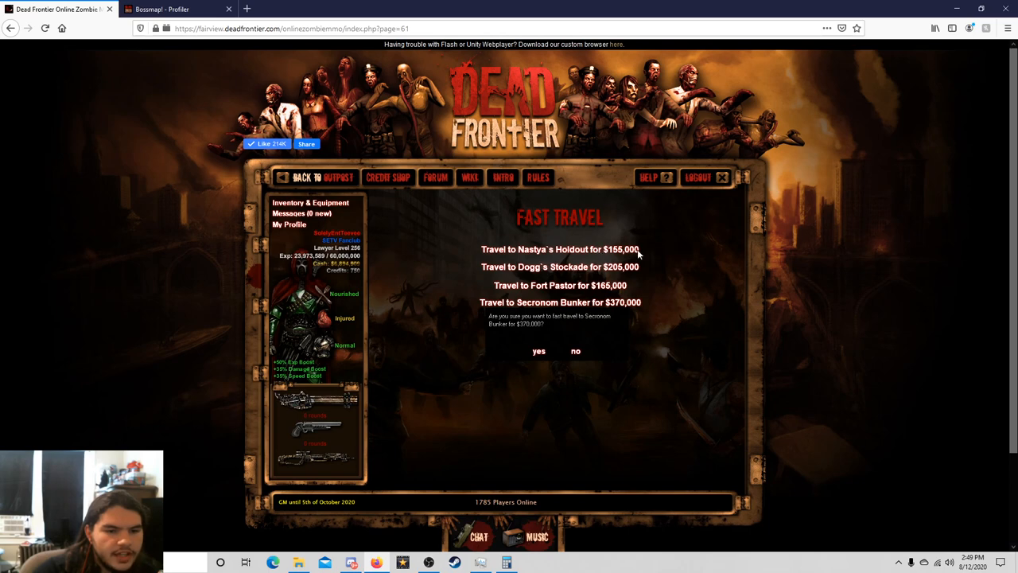
pyautogui.moveTo(619, 276)
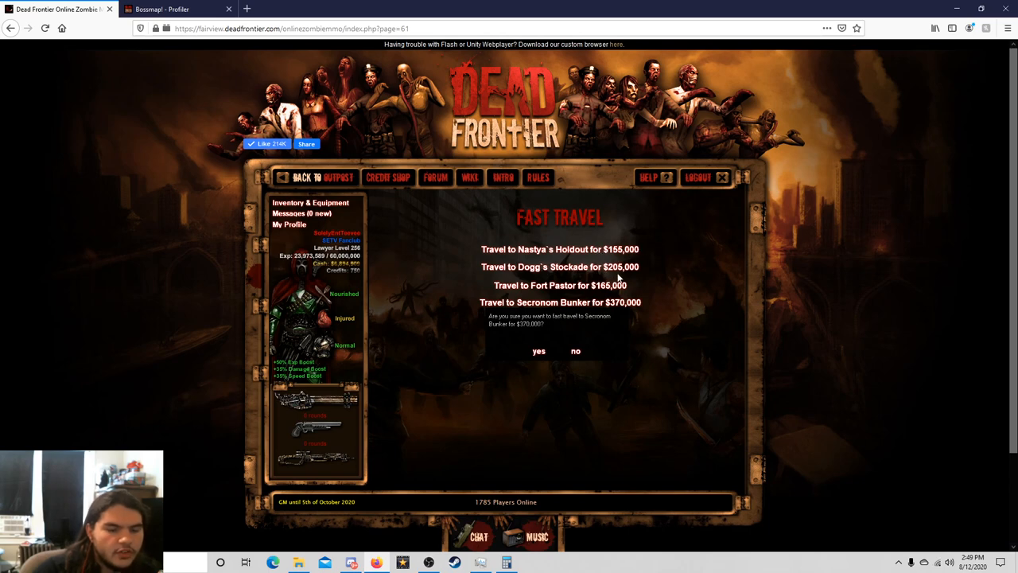
# Glance at the Bossmap tab, then request travel to Secronom Bunker for $370,000
pyautogui.click(159, 10)
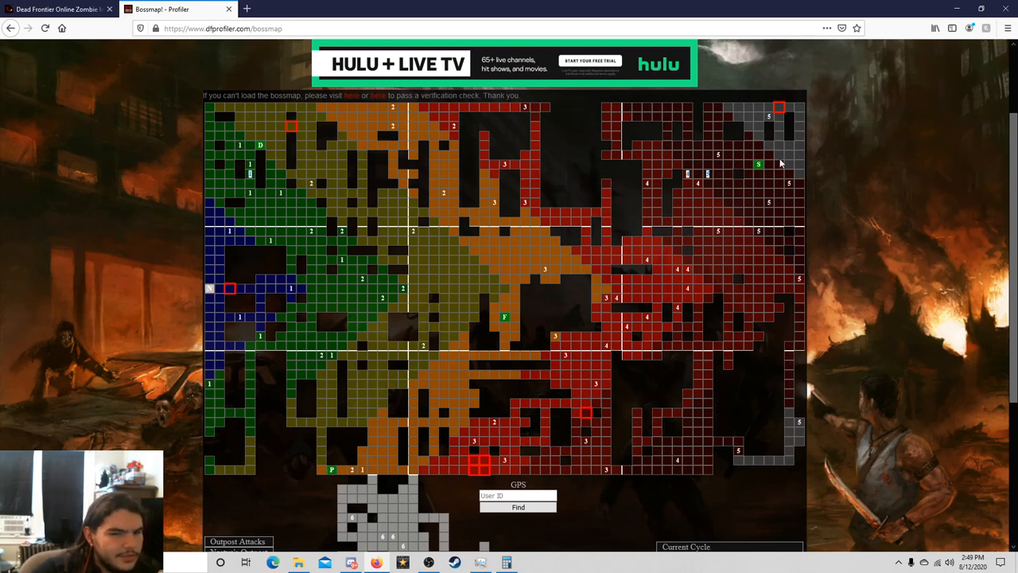
pyautogui.click(56, 9)
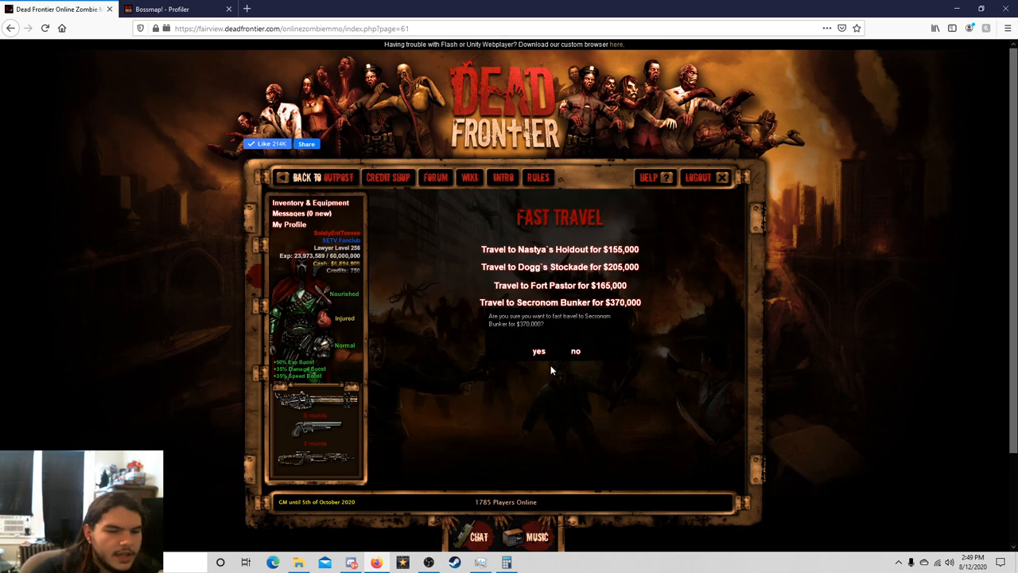
pyautogui.click(538, 352)
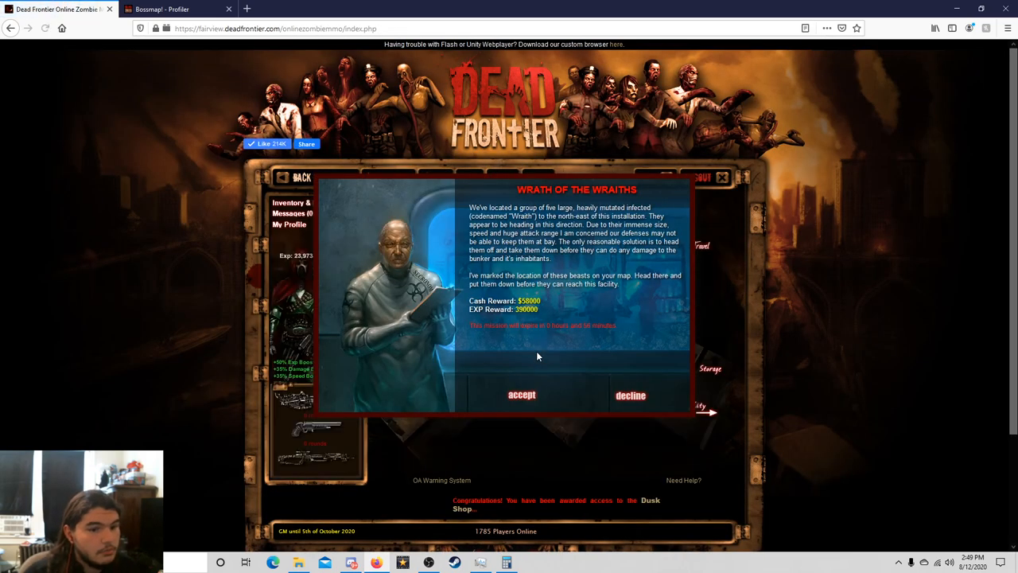
pyautogui.moveTo(529, 379)
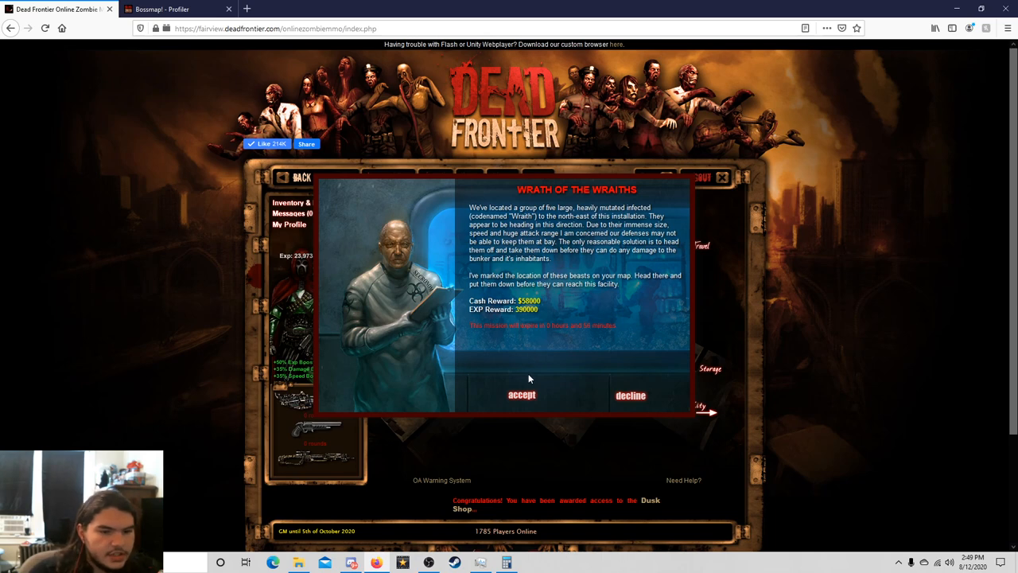
# Accept the Wrath of the Wraiths mission at Secronom Bunker, then switch to the boss map
pyautogui.click(521, 395)
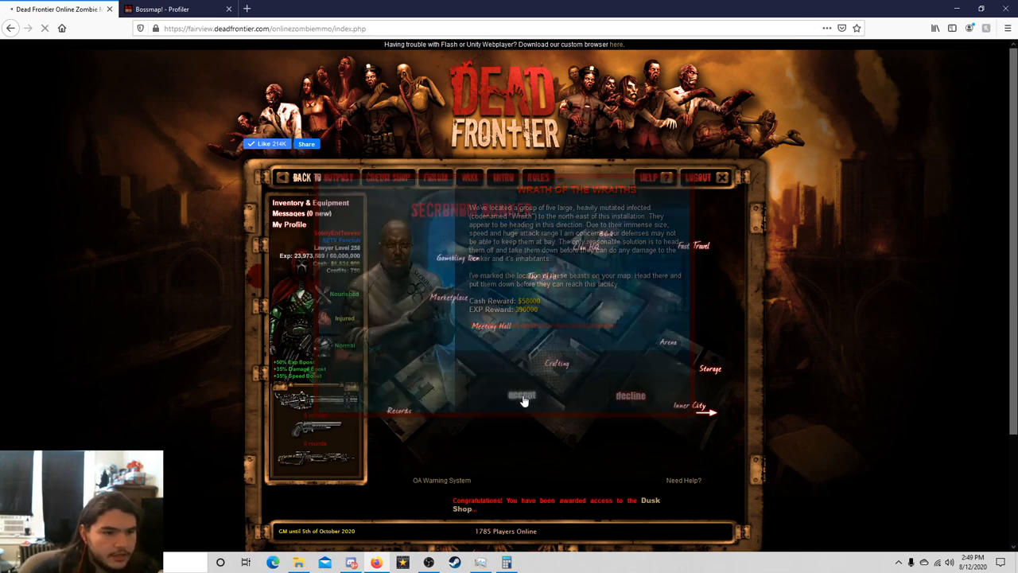
pyautogui.click(521, 394)
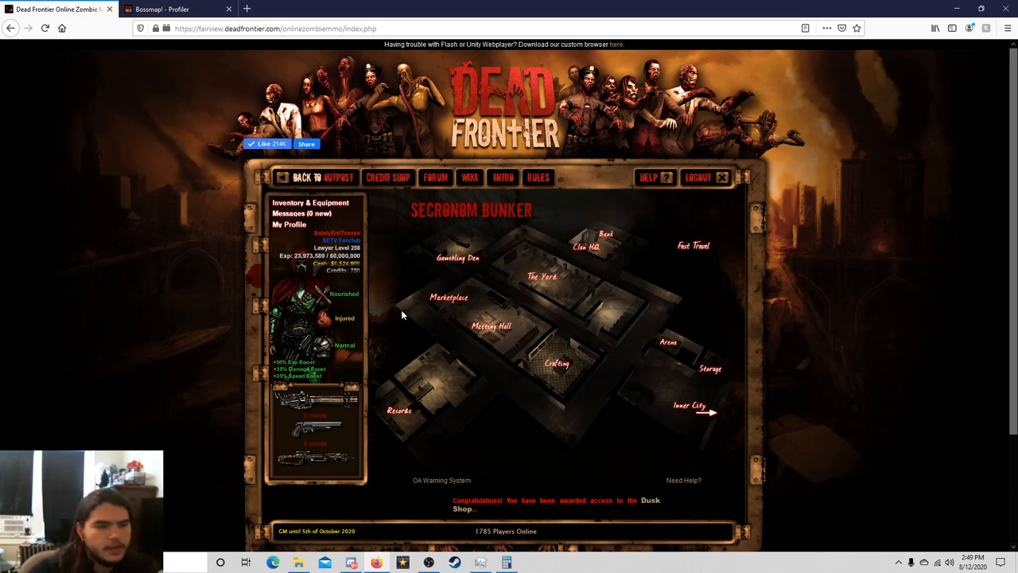
pyautogui.moveTo(547, 372)
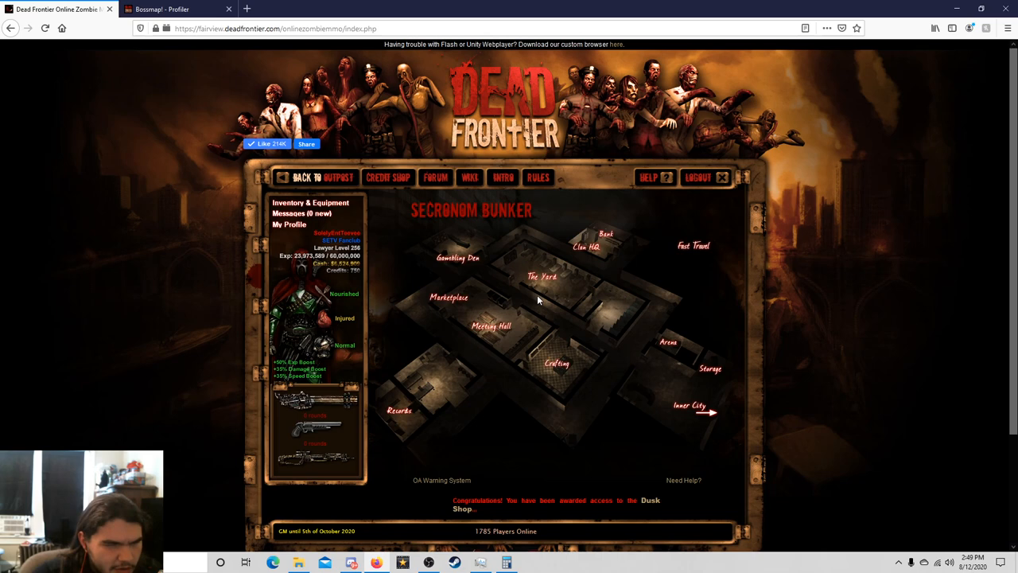
pyautogui.moveTo(332, 426)
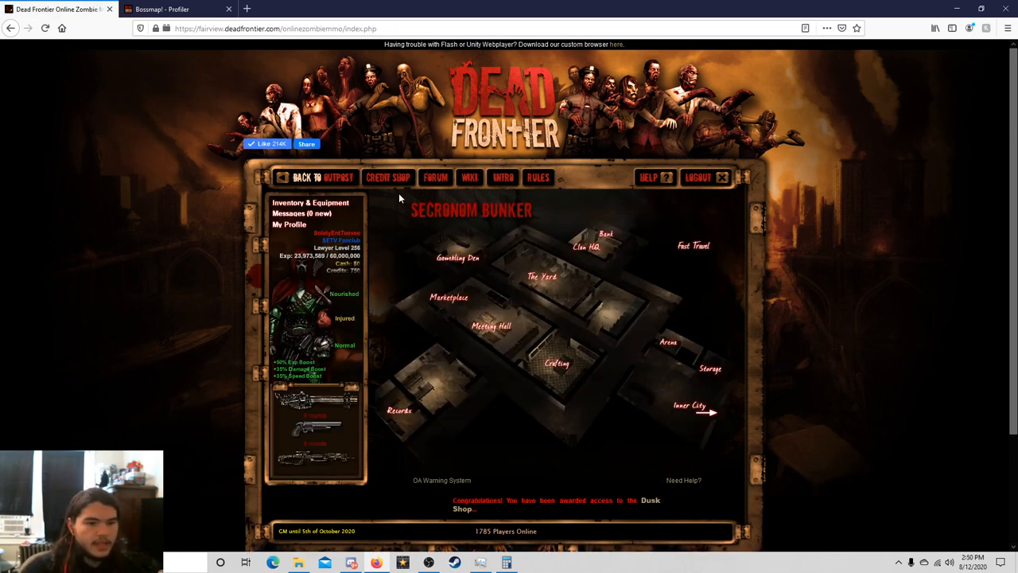
pyautogui.click(159, 10)
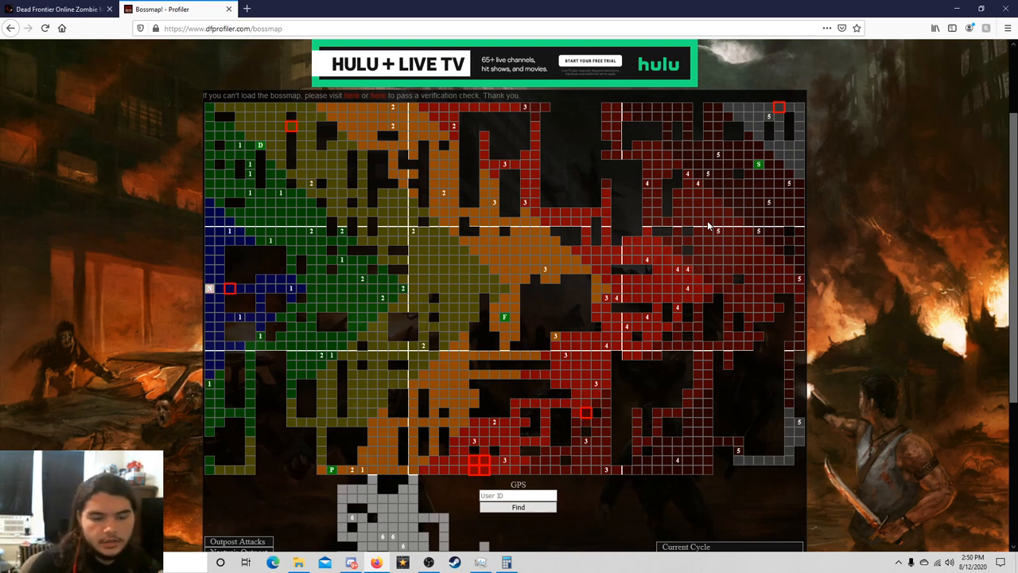
pyautogui.click(56, 10)
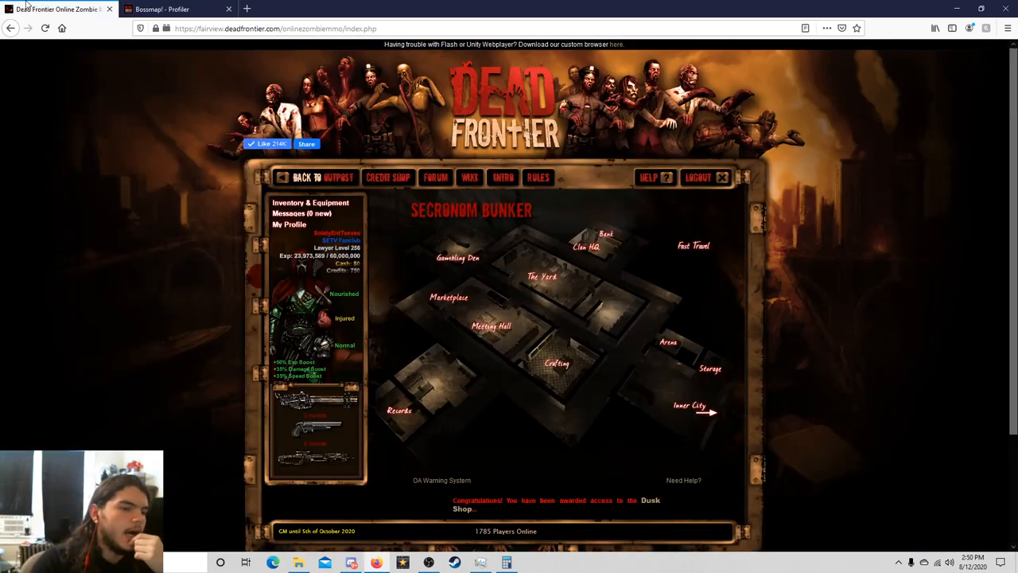
pyautogui.moveTo(72, 299)
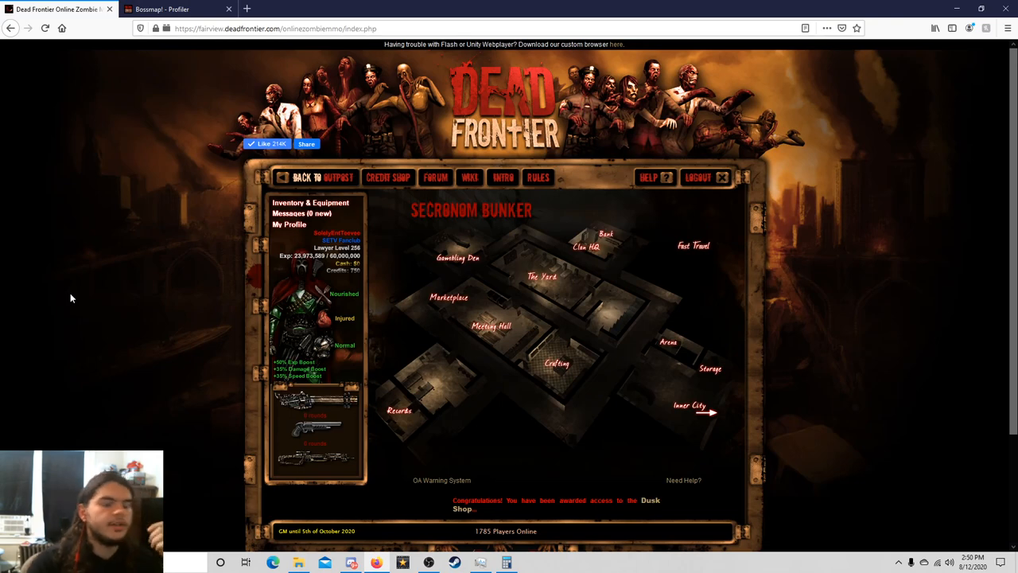